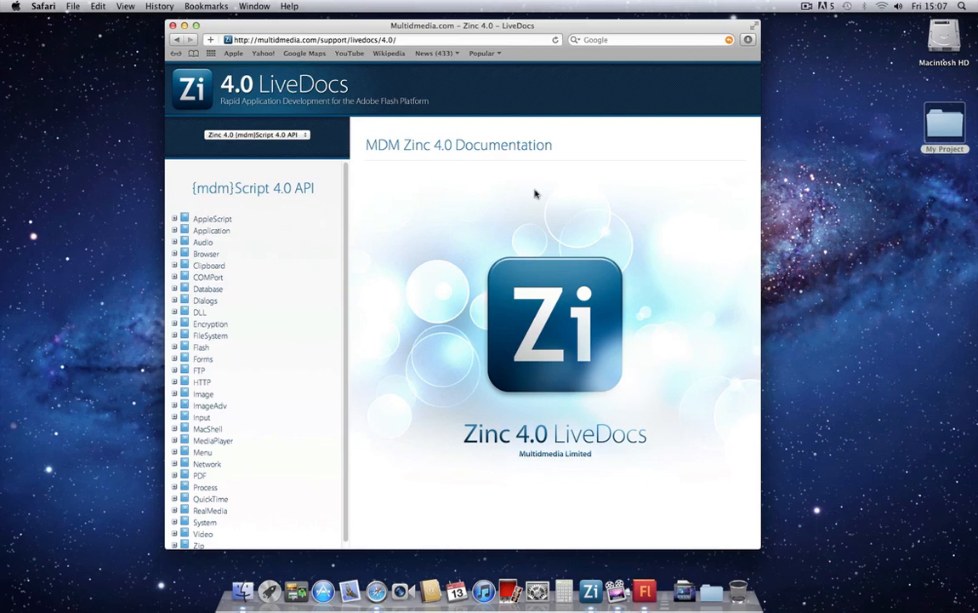
mouse_move(536, 193)
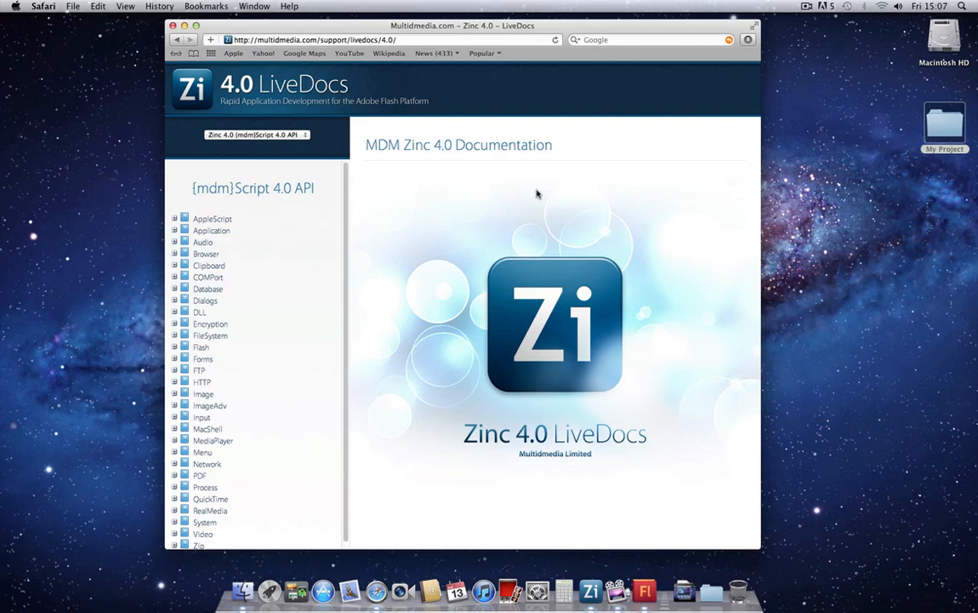
mouse_move(528, 201)
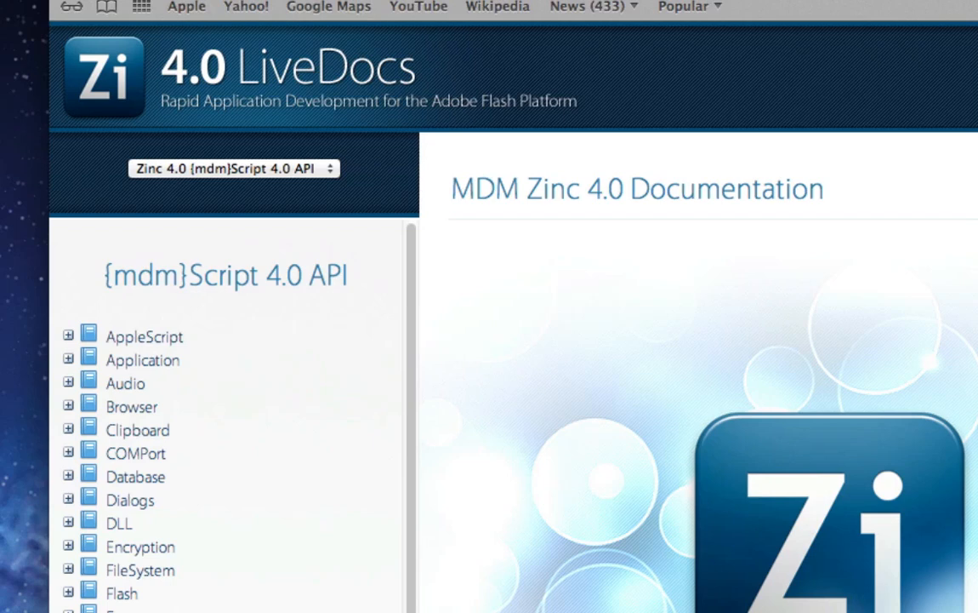
mouse_move(531, 276)
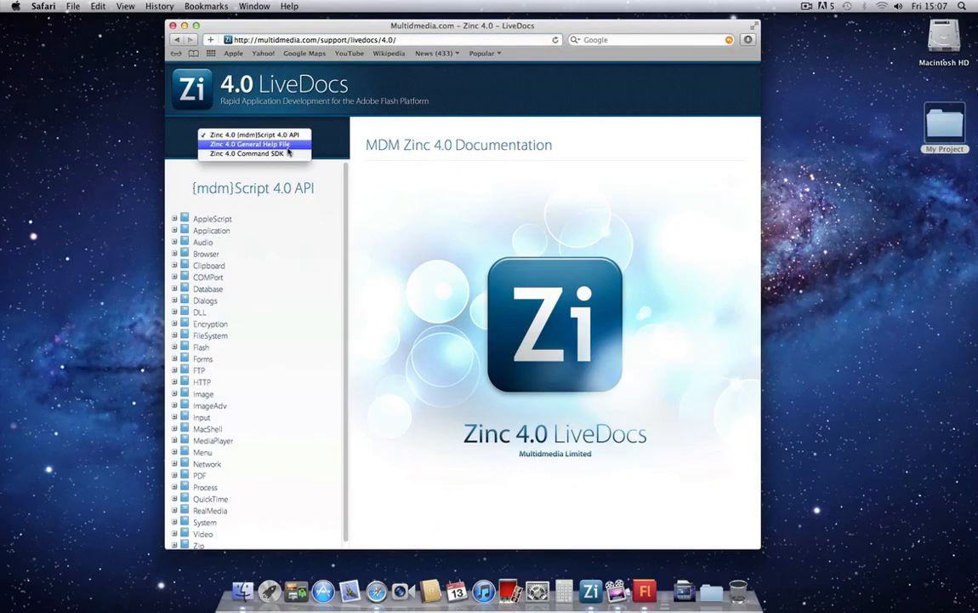
Step: Switch to the Zinc 4.0 General Help File and reach AS3 Quickstart Step 1 - Import mdm.swc
click(252, 143)
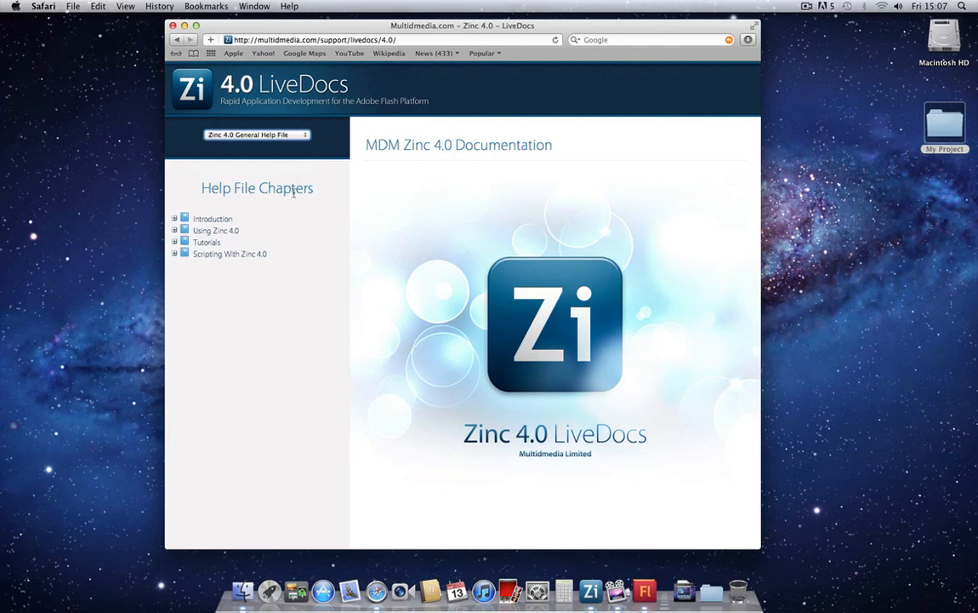
click(173, 229)
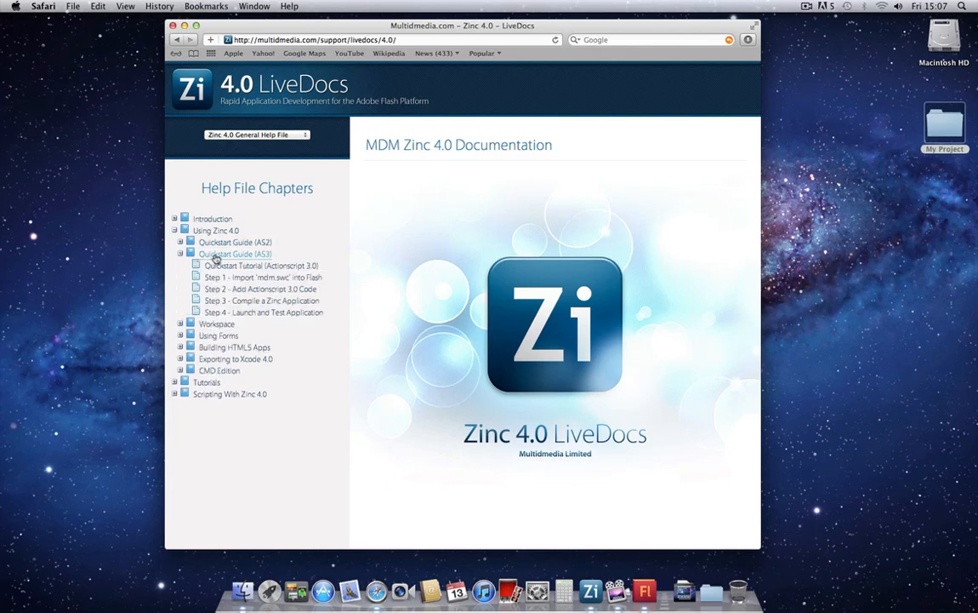
click(262, 275)
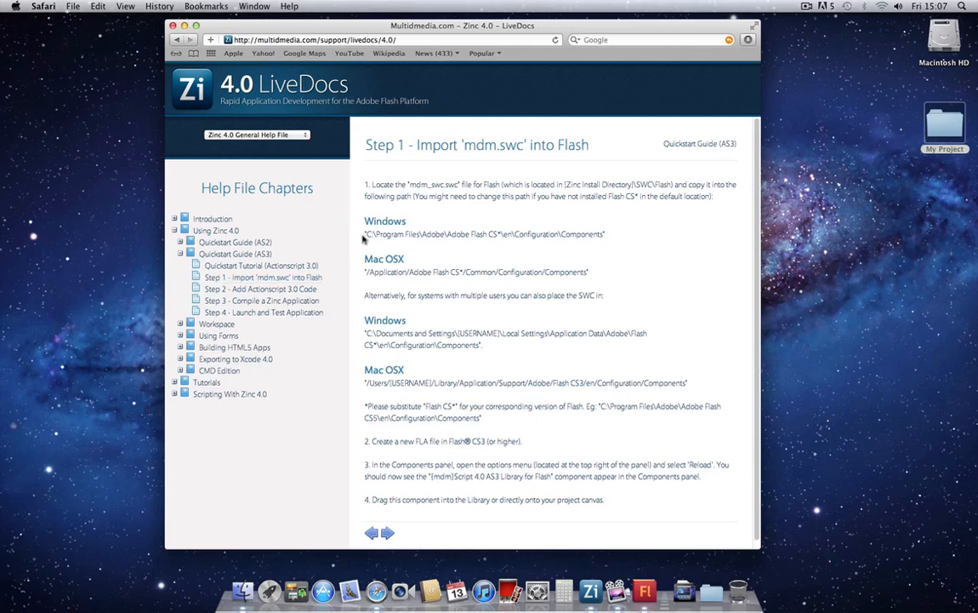
double_click(494, 144)
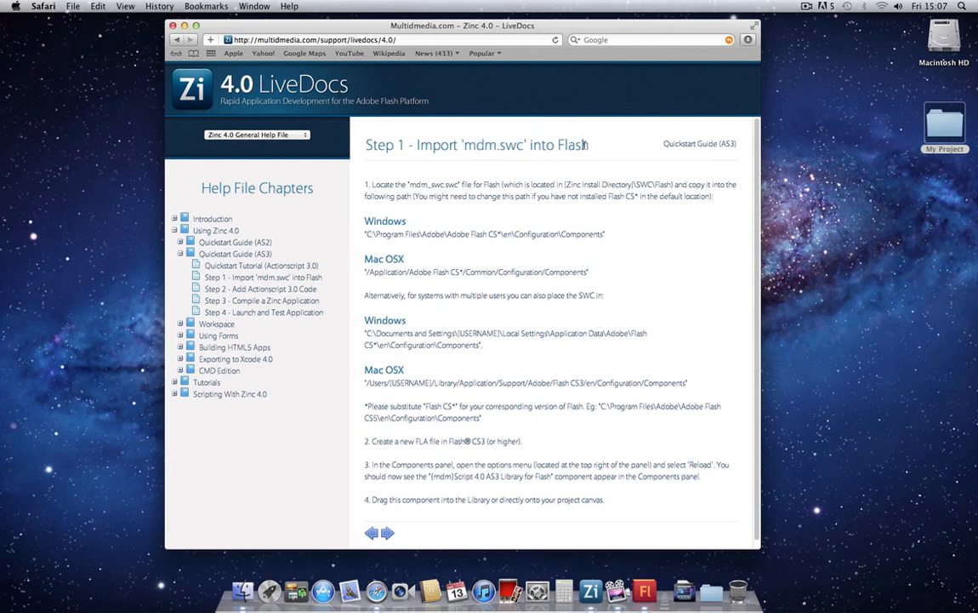
mouse_move(570, 187)
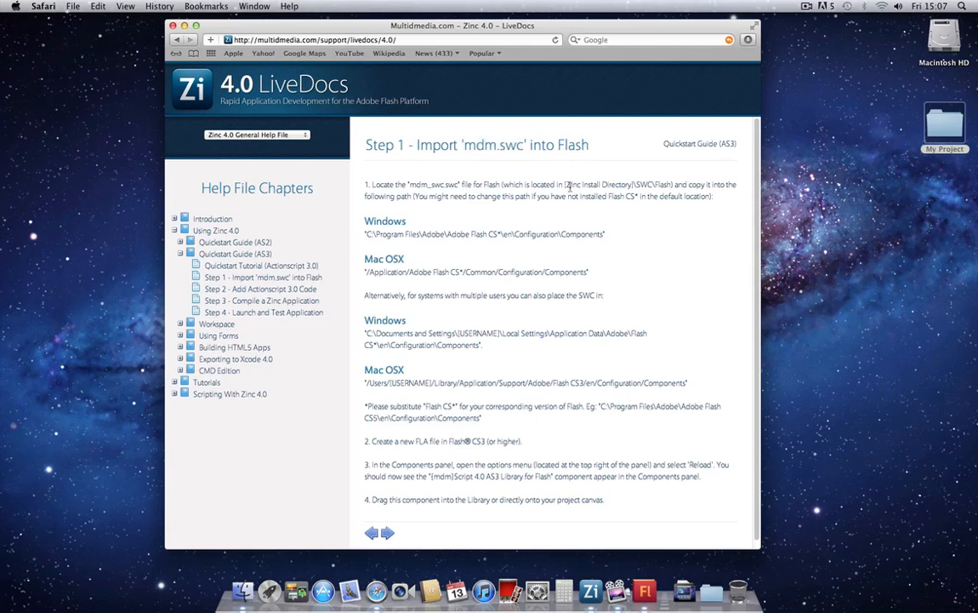
click(245, 589)
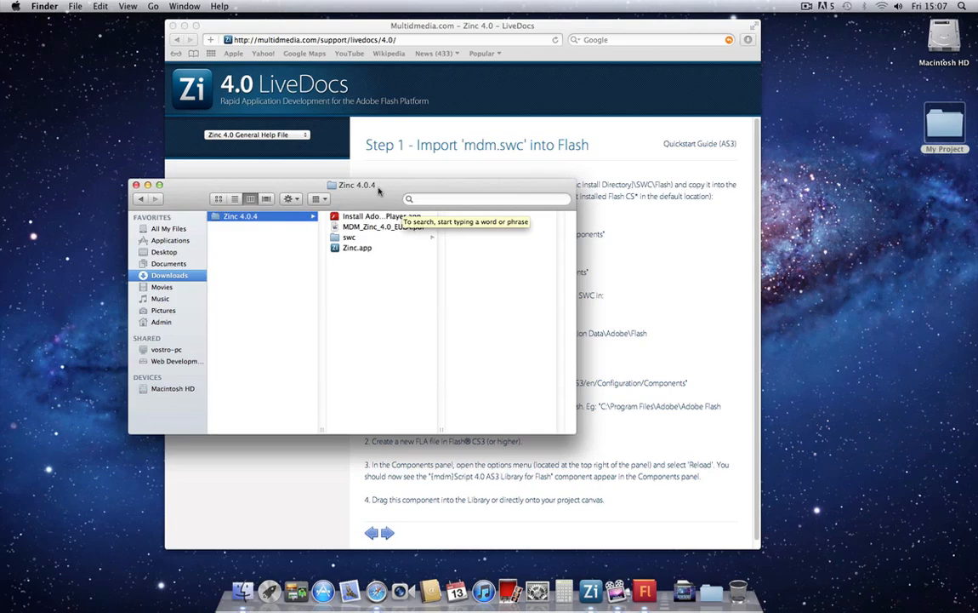
mouse_move(266, 221)
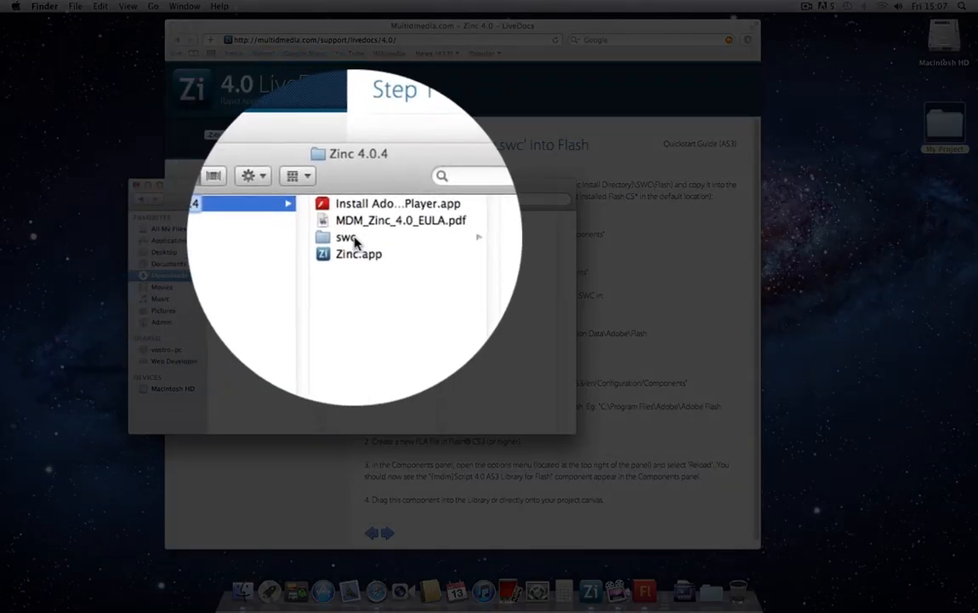
Step: Place mdm_swc.swc from Zinc 4.0.4/swc into Flash CS5.5's Configuration/Components folder and launch Flash
double_click(345, 237)
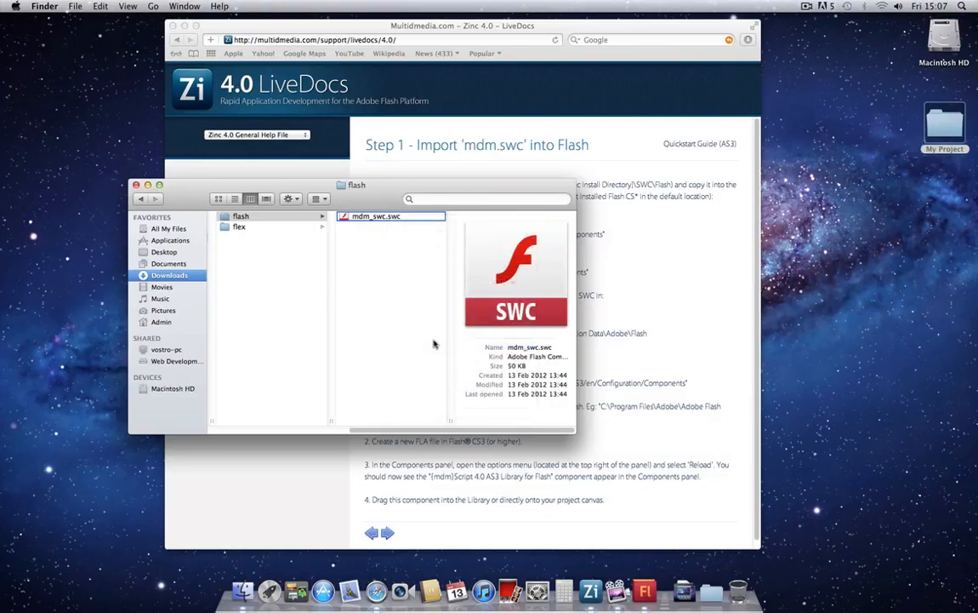
click(374, 214)
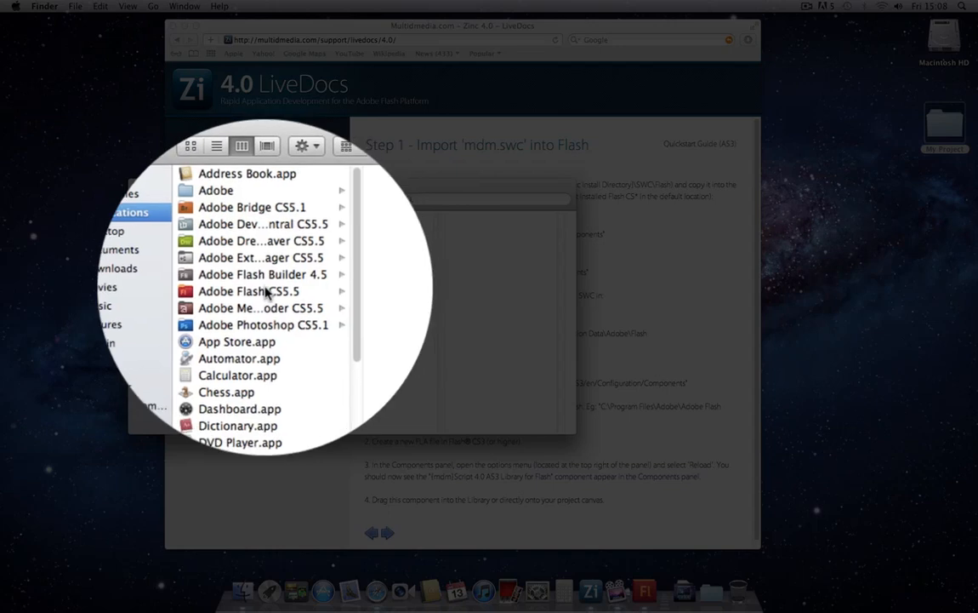
click(249, 291)
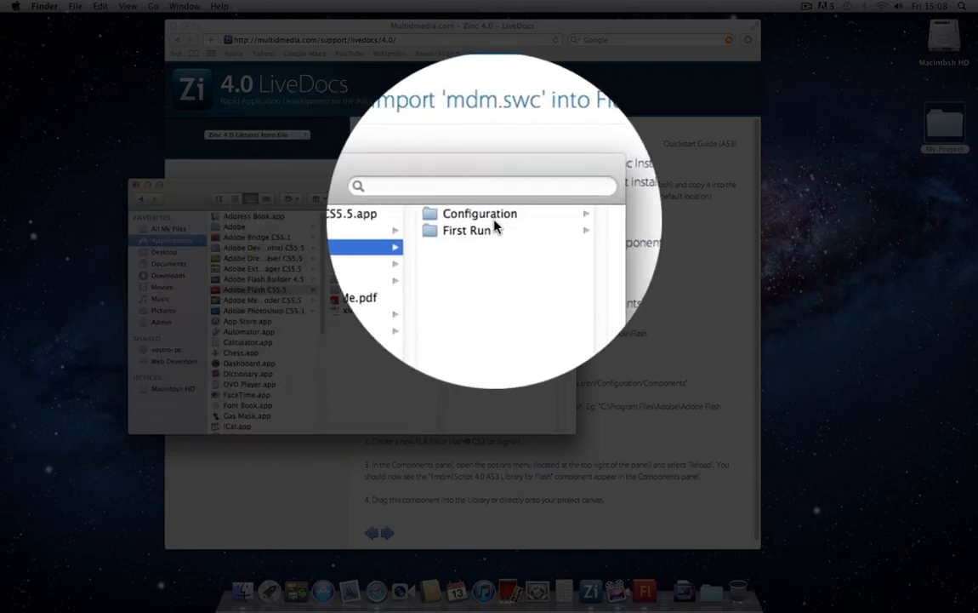
click(480, 215)
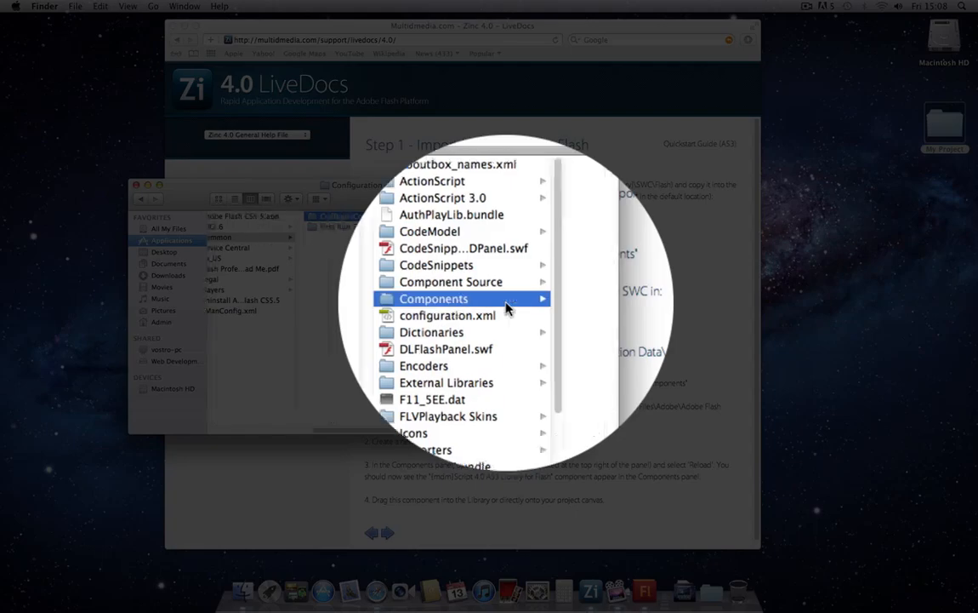
double_click(432, 300)
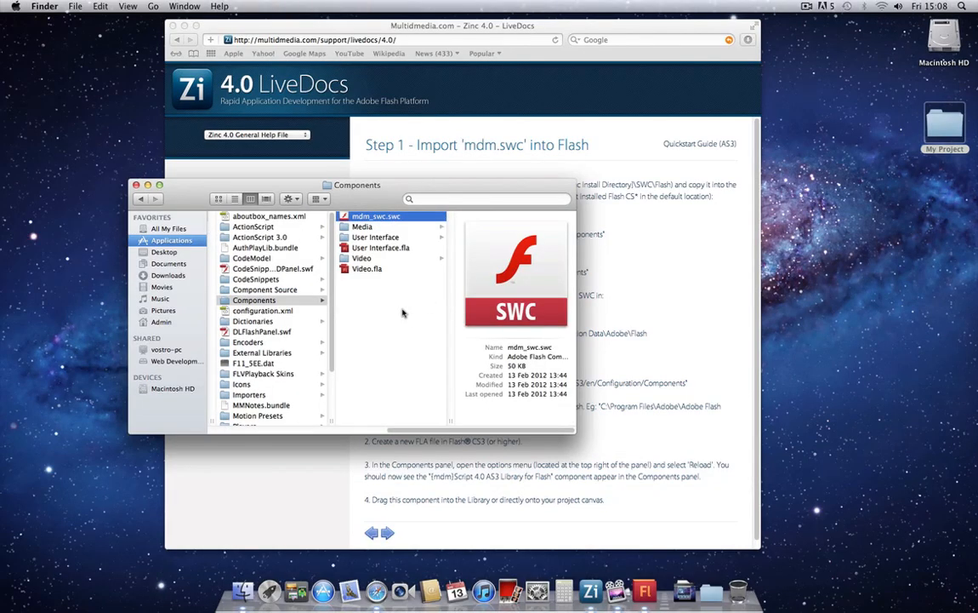
mouse_move(415, 313)
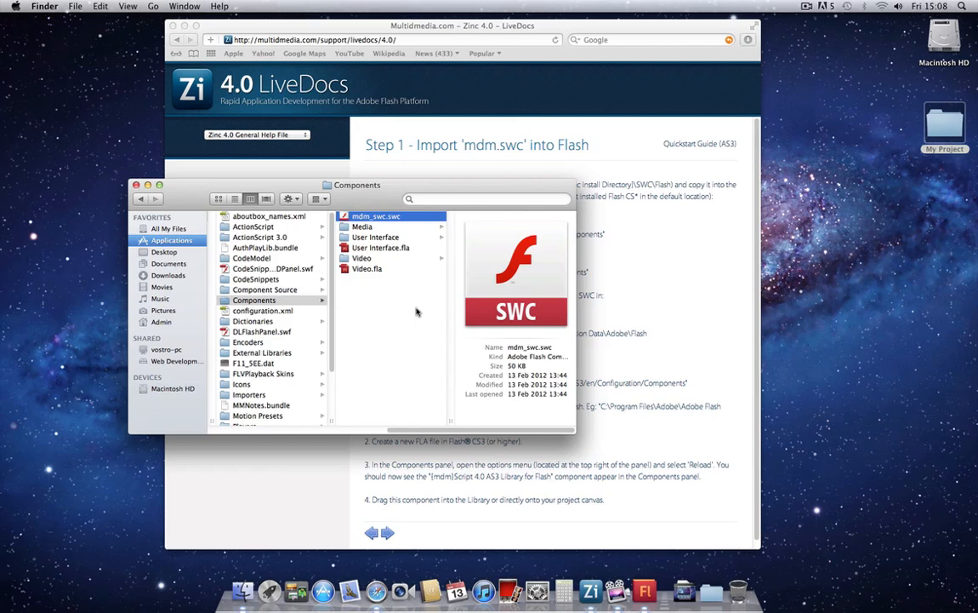
mouse_move(412, 308)
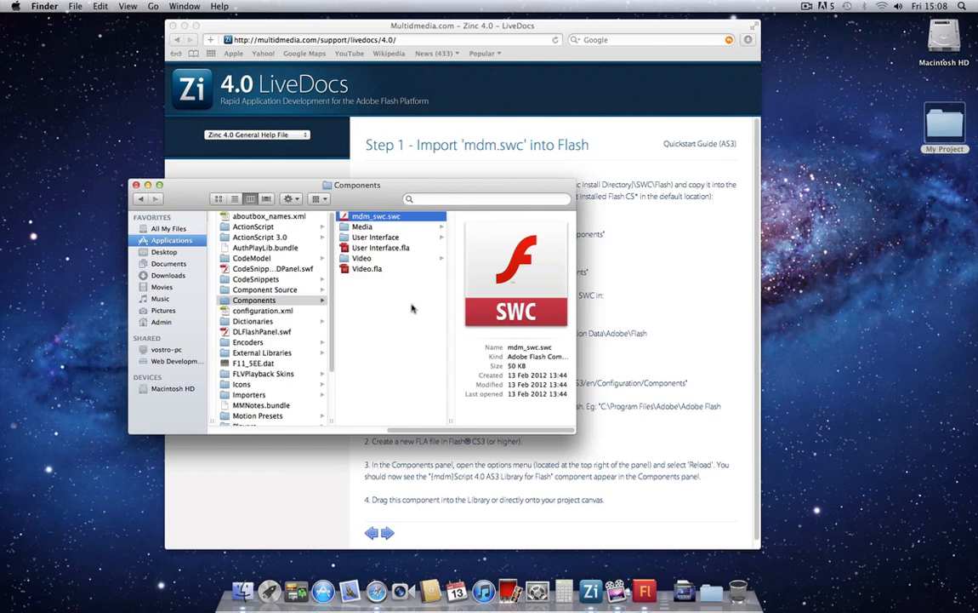
mouse_move(400, 303)
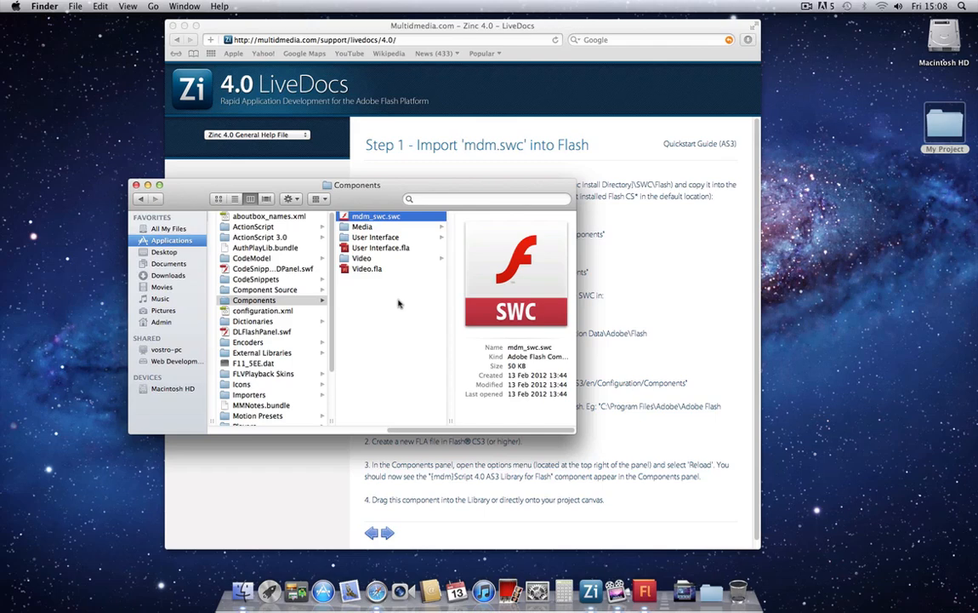
mouse_move(163, 204)
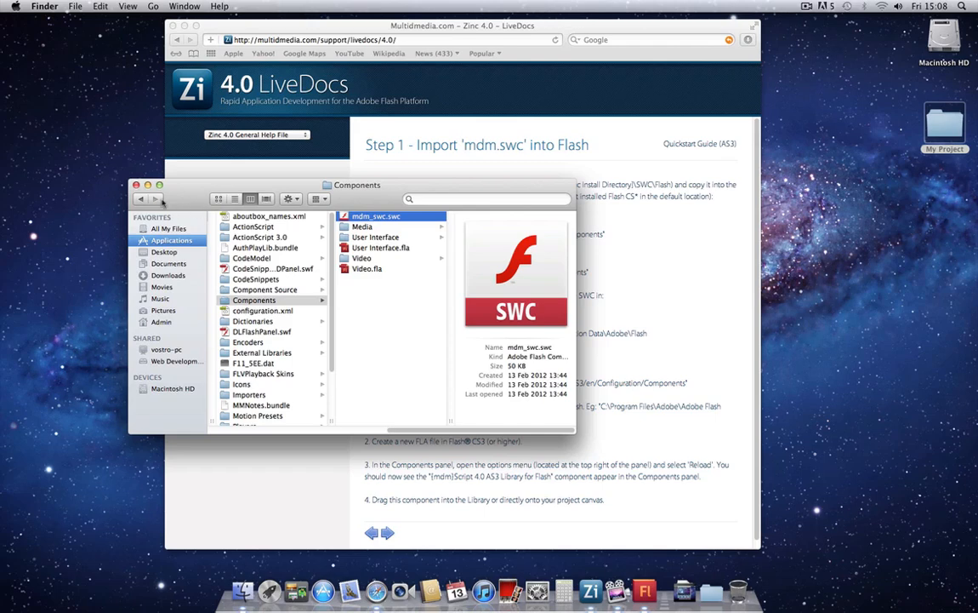
click(136, 184)
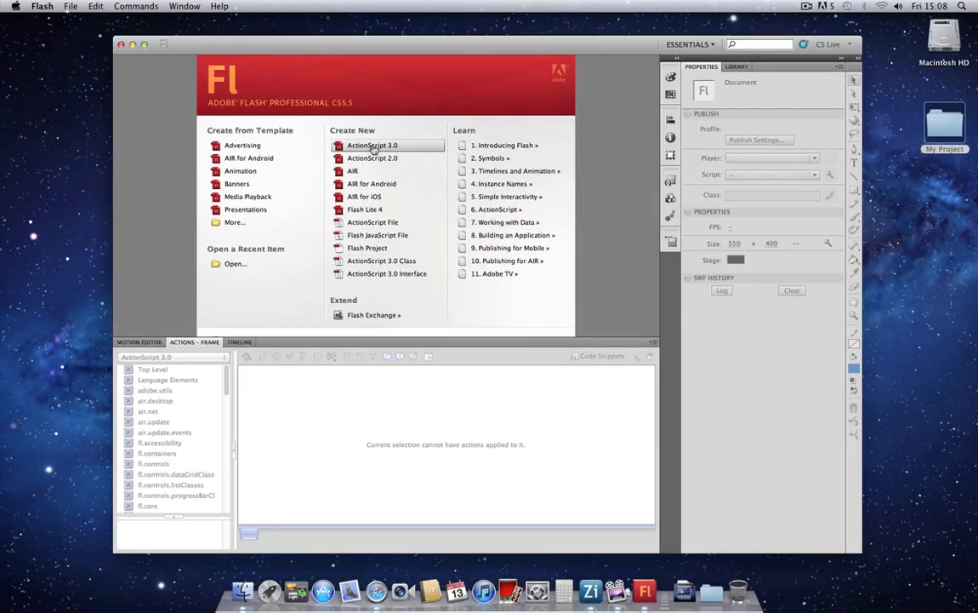
Step: Create a new ActionScript 3.0 document with a stage width of 400 pixels
click(371, 144)
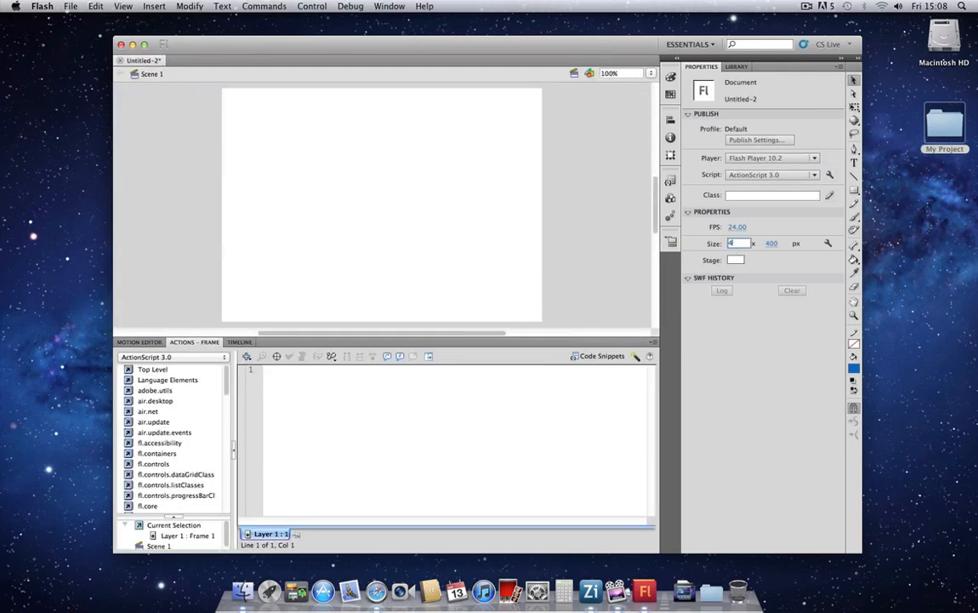
text(400)
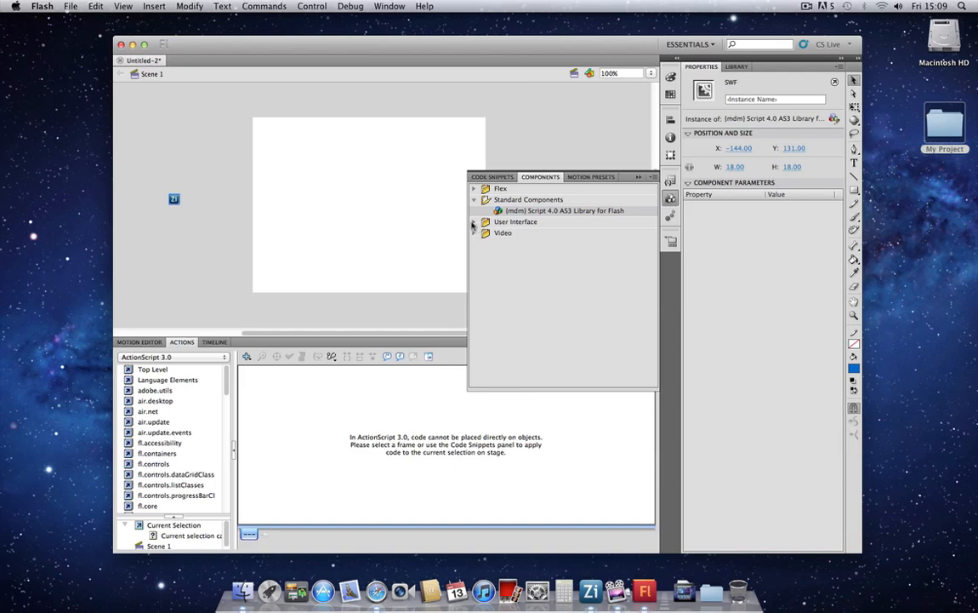
Step: Add a User Interface Button, name its instance btn1 and nudge it right on the stage
click(475, 223)
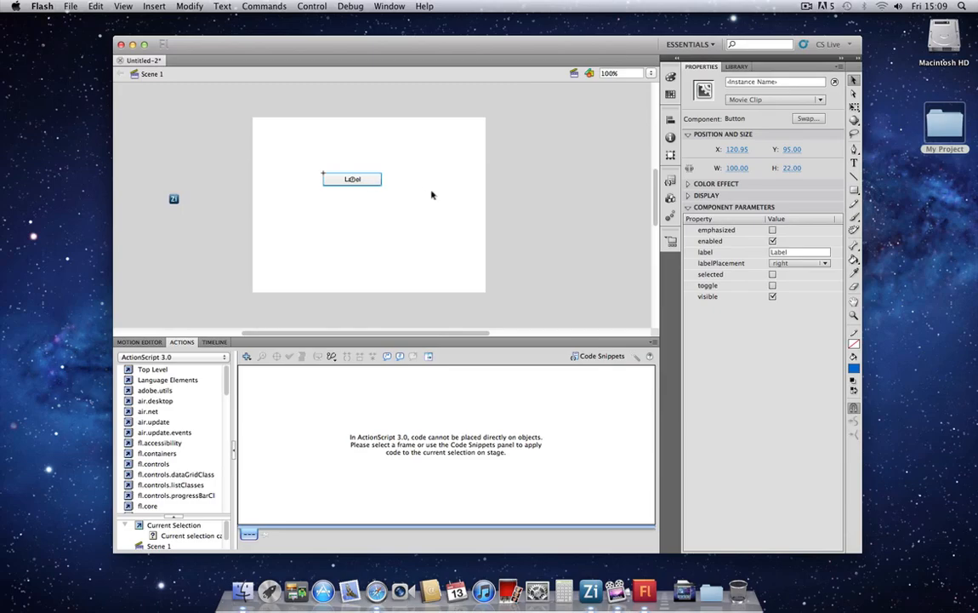
click(774, 81)
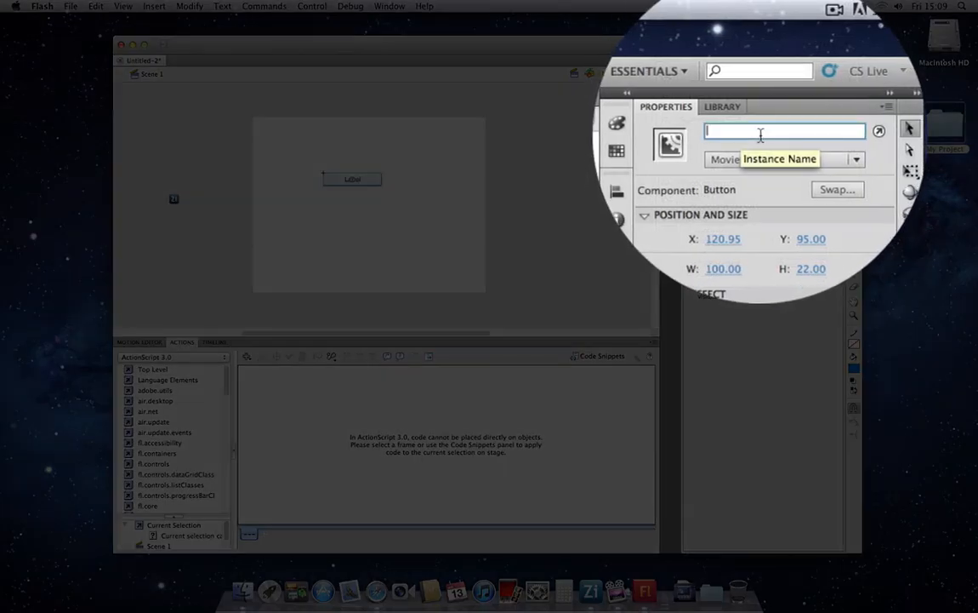
text(btn1)
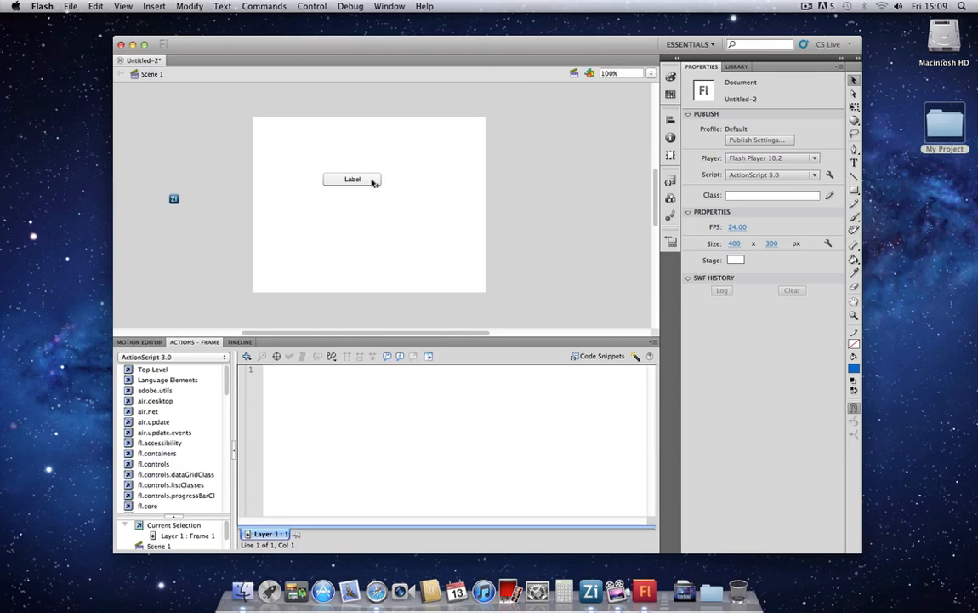
drag(352, 178, 371, 192)
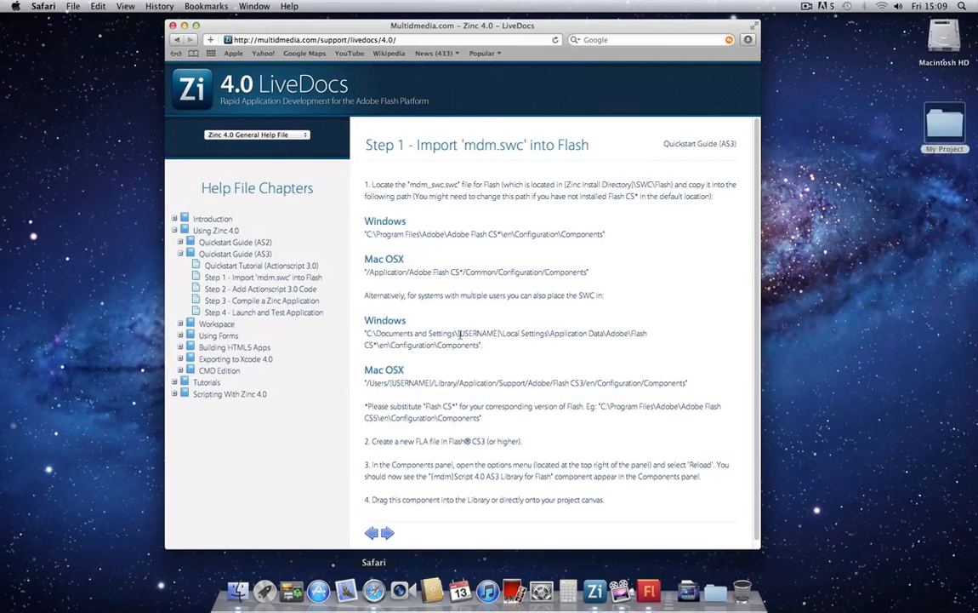
Step: Show Step 2 - Add ActionScript 3.0 Code and copy its sample code
click(260, 290)
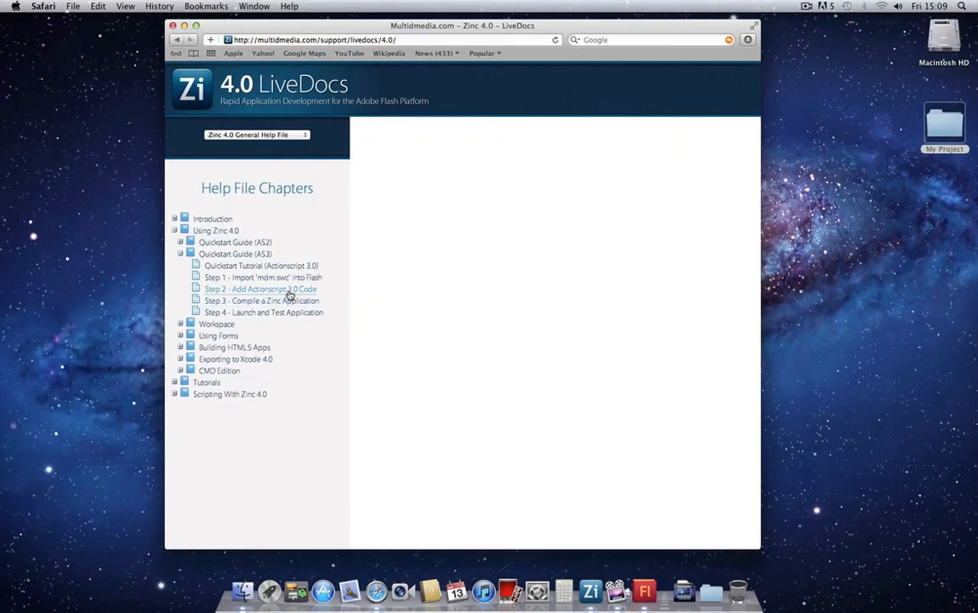
click(262, 289)
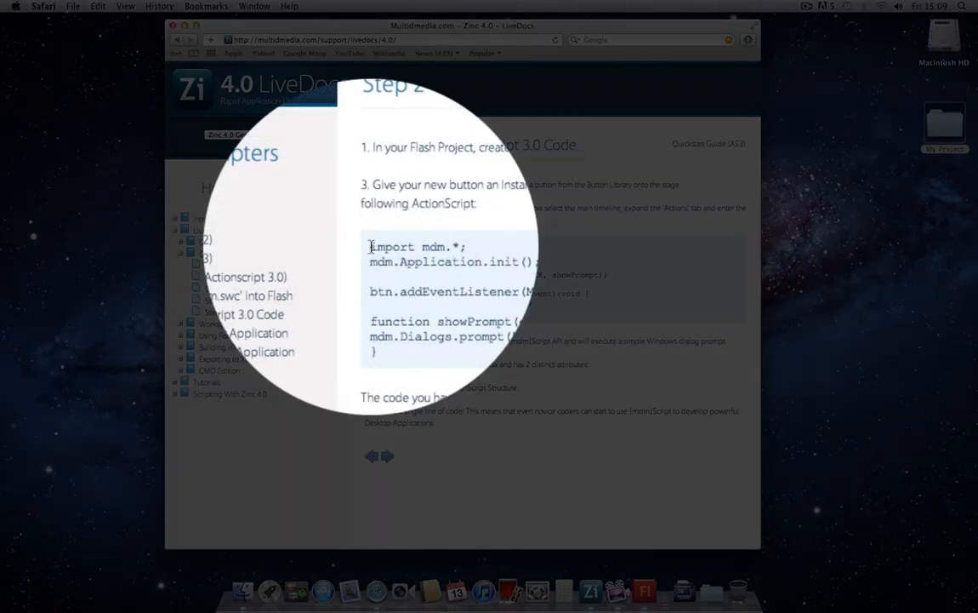
right_click(426, 263)
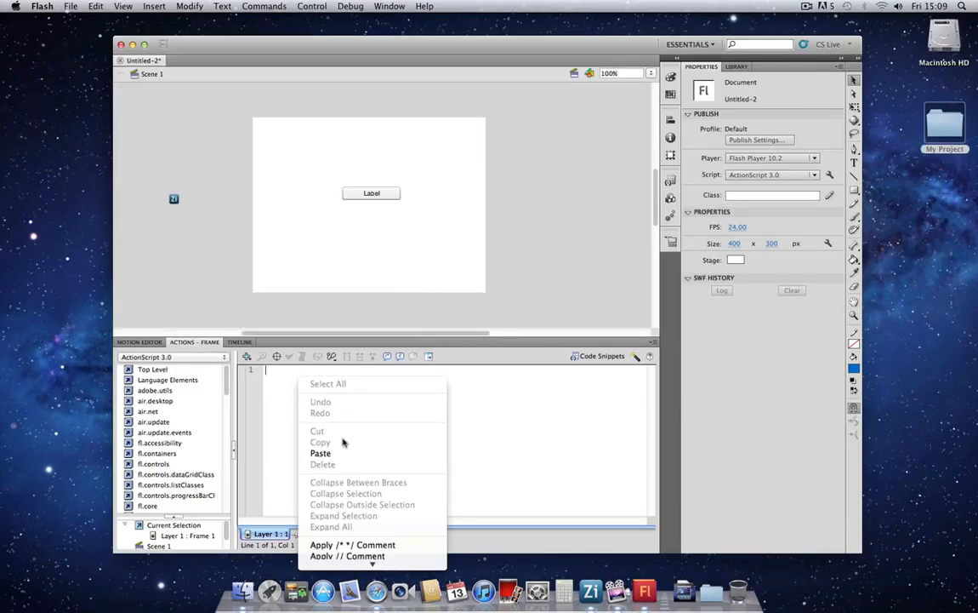
Step: Paste the Zinc sample code into frame 1 and review its init, listener and showPrompt lines
click(319, 453)
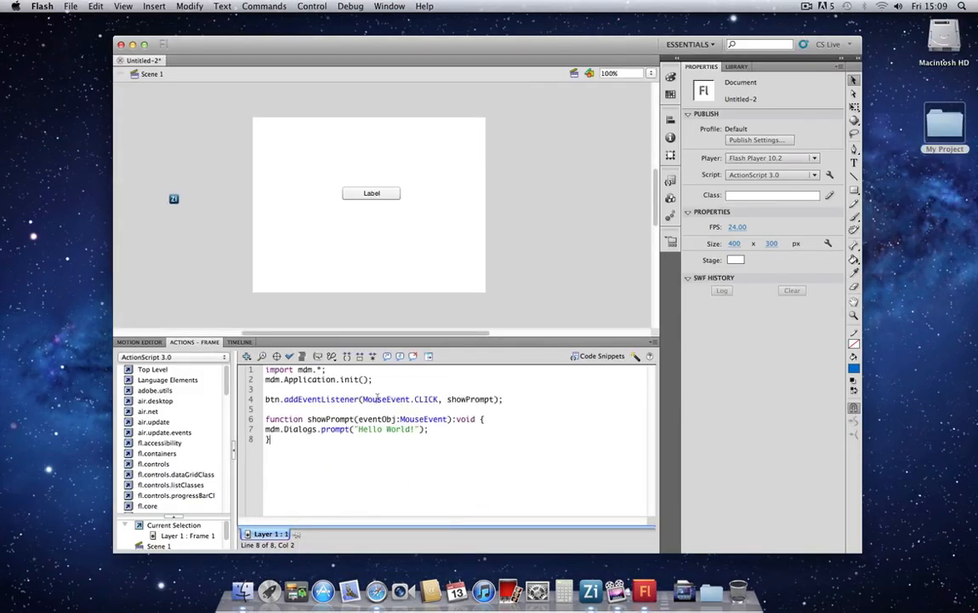
click(315, 370)
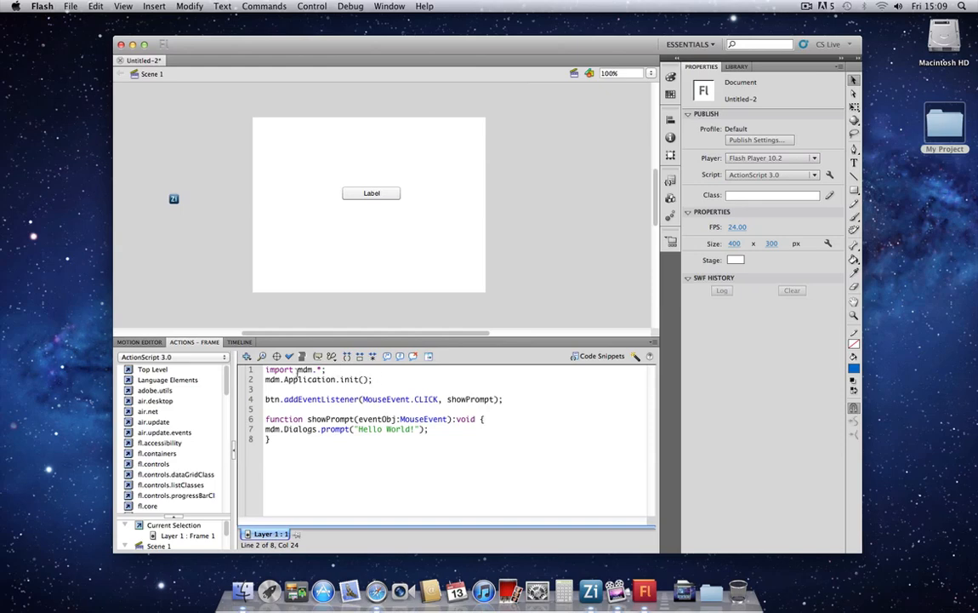
click(297, 369)
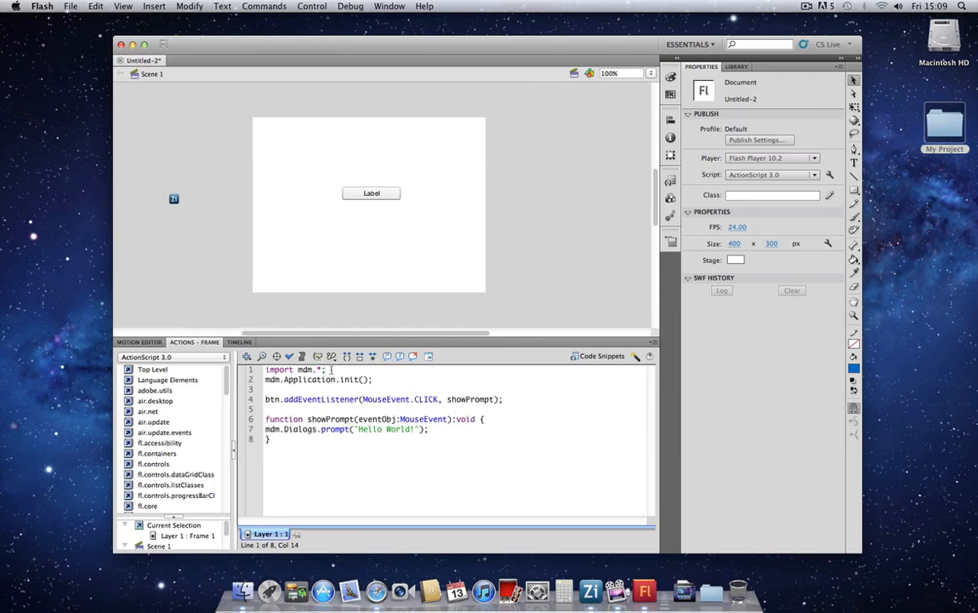
triple_click(319, 379)
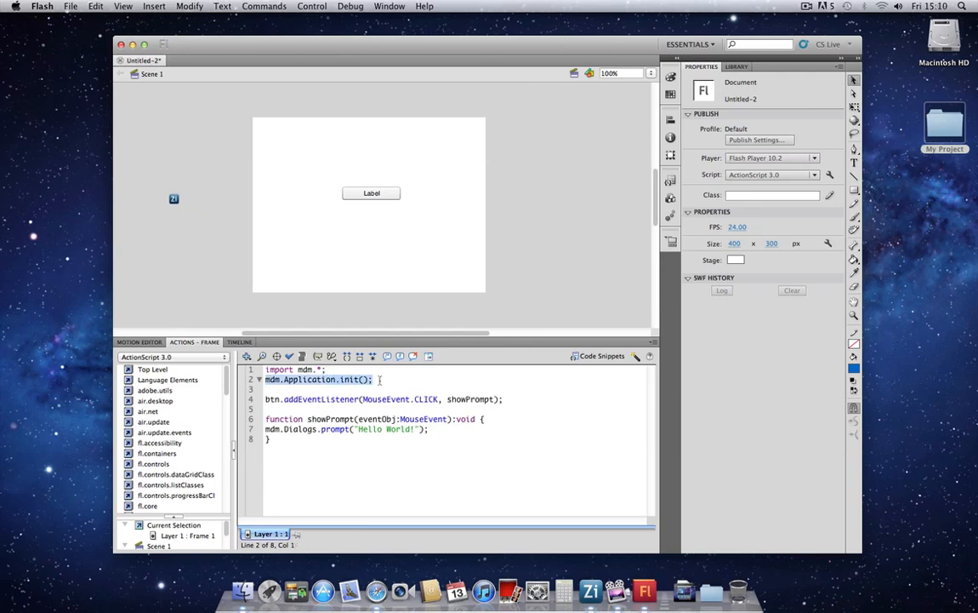
click(375, 379)
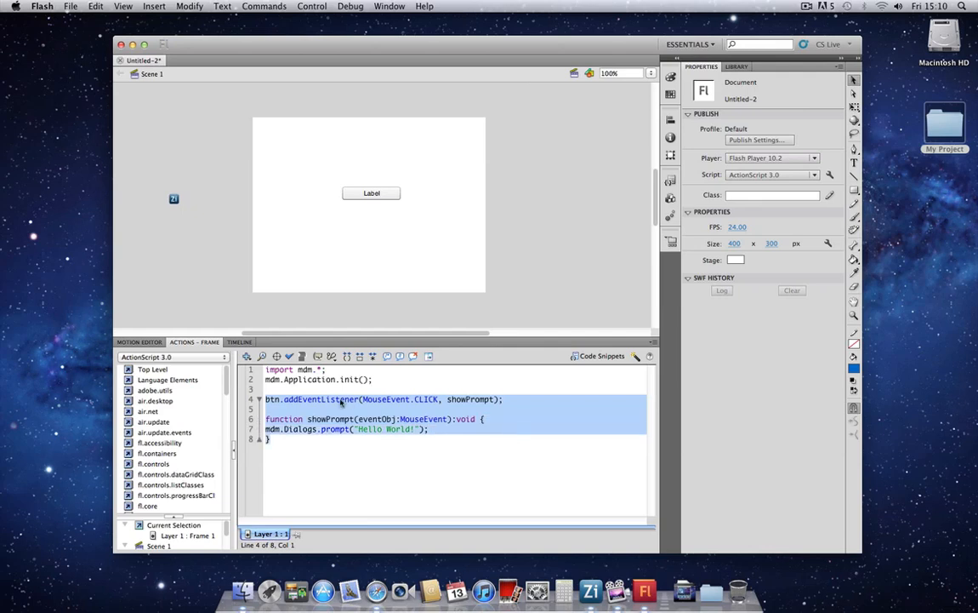
click(390, 419)
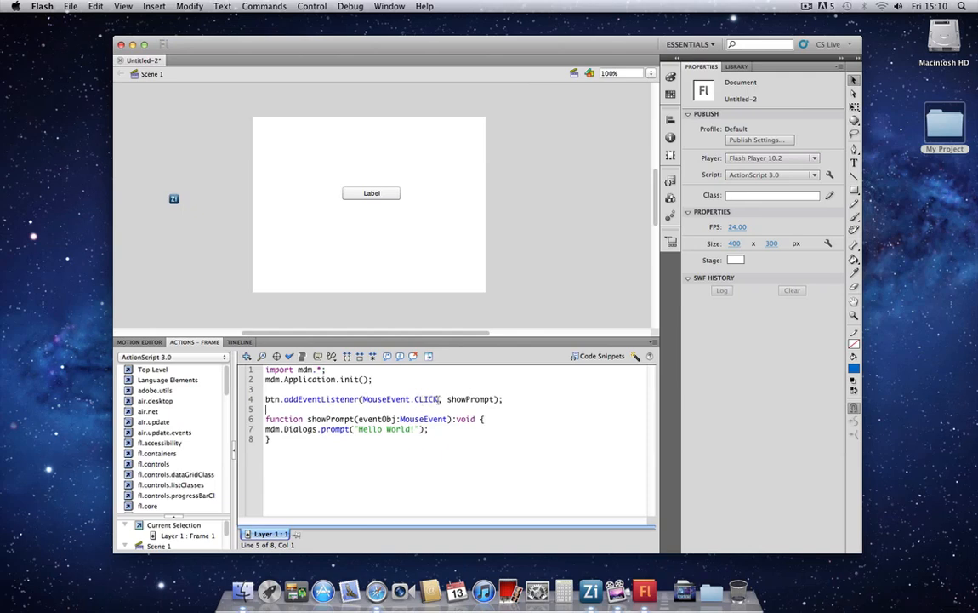
double_click(470, 398)
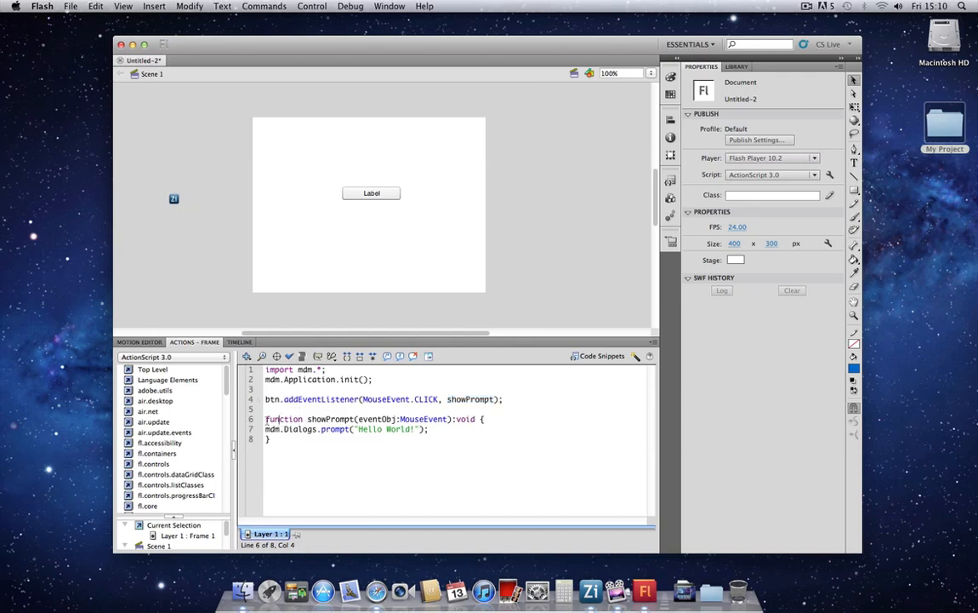
drag(265, 418, 429, 433)
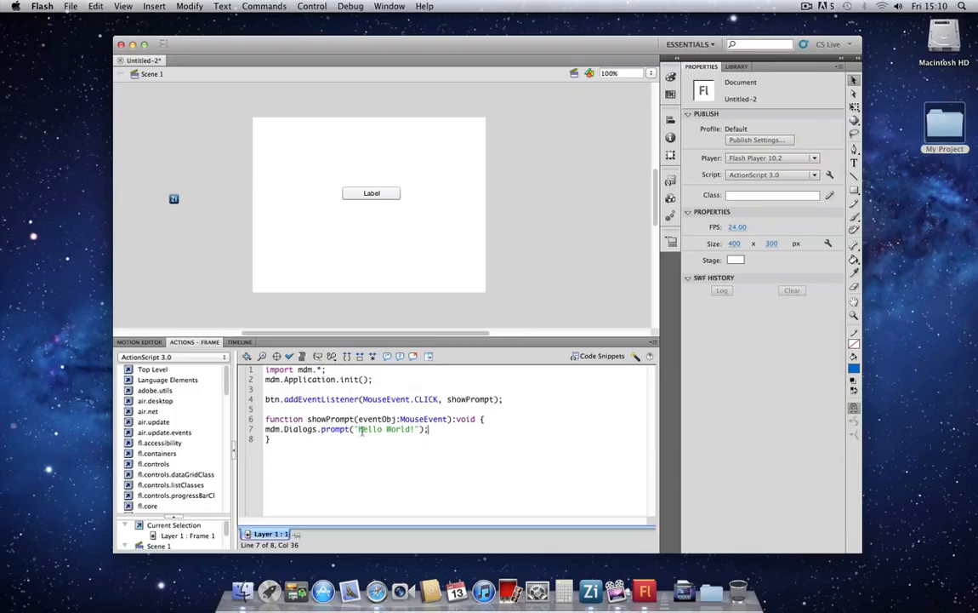
Step: Replace the Hello World prompt with 'Zinc rocks, even in ActionScript 3.0!' and start Export Movie
double_click(383, 429)
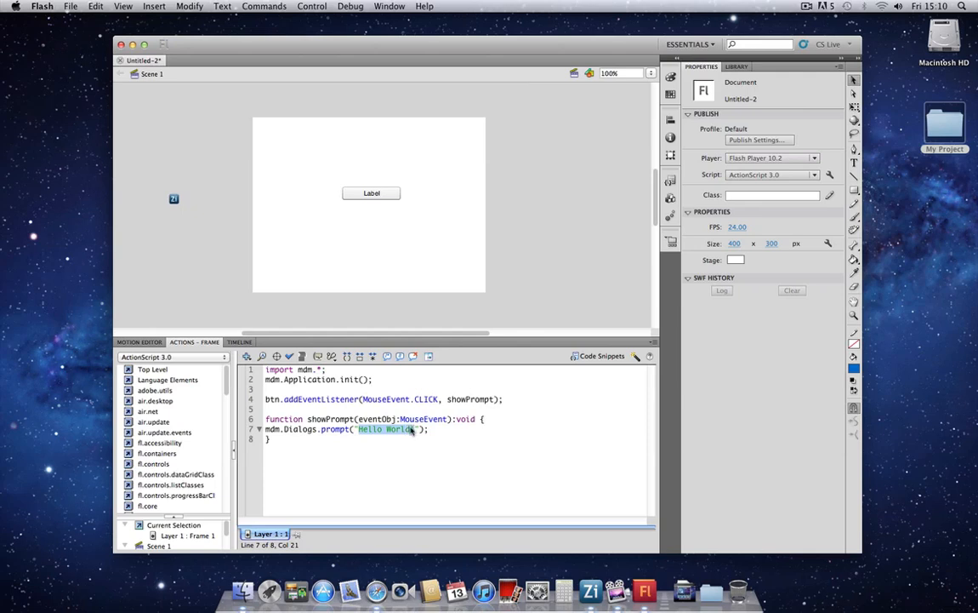
text(inc rocks, even)
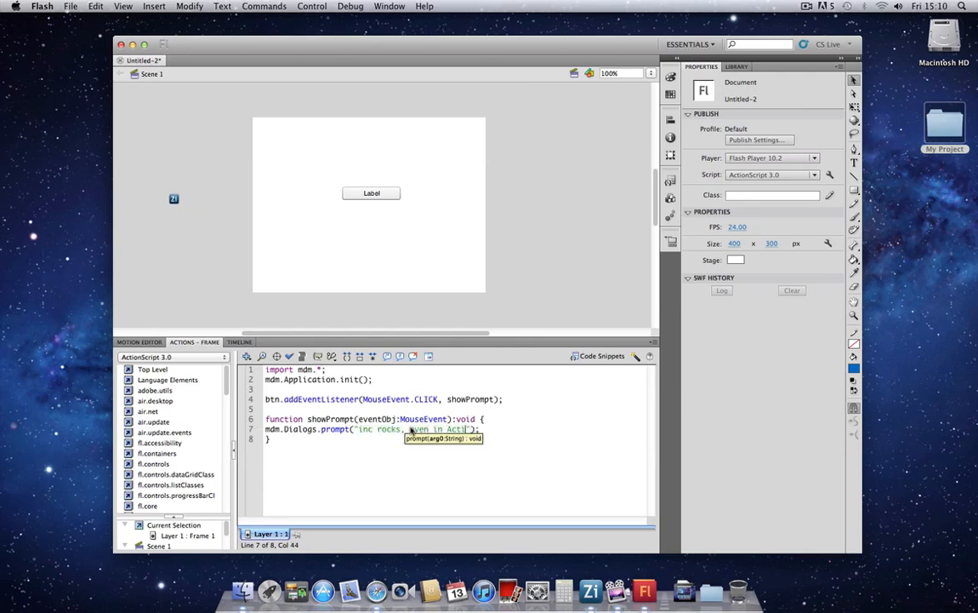
text(Actionscript 3.0!)
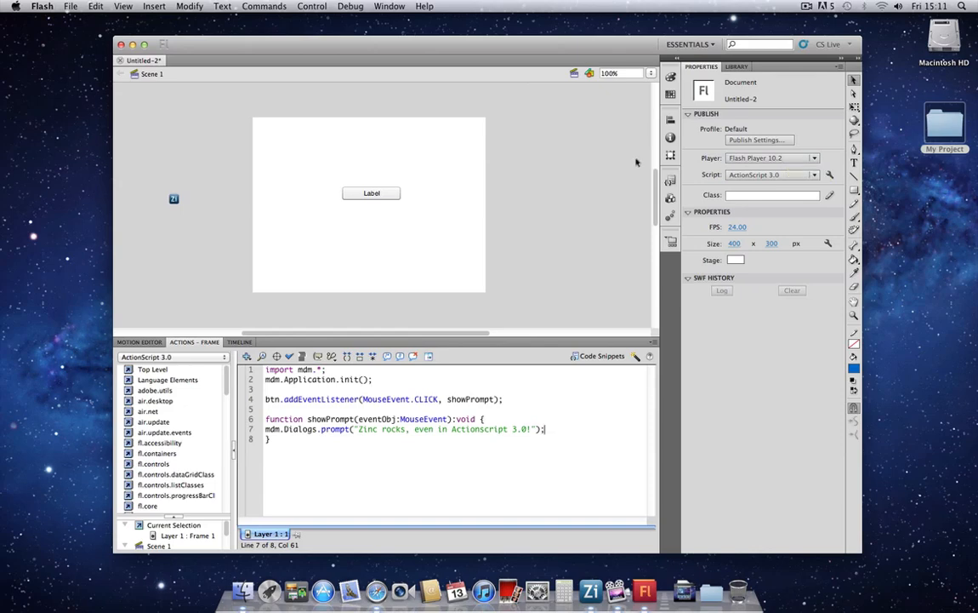
click(71, 7)
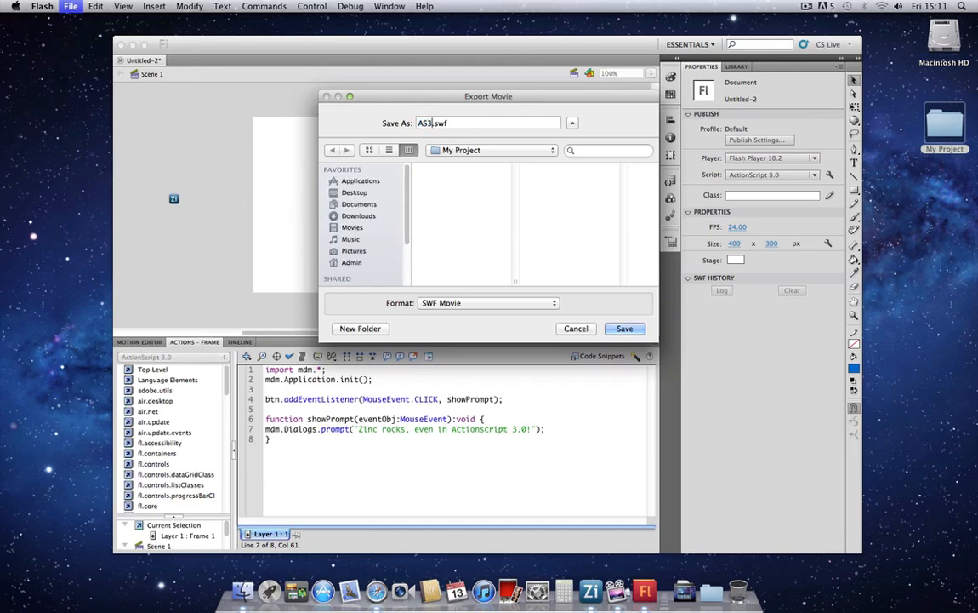
Step: Save the exported movie as AS3.swf in the My Project folder
click(625, 329)
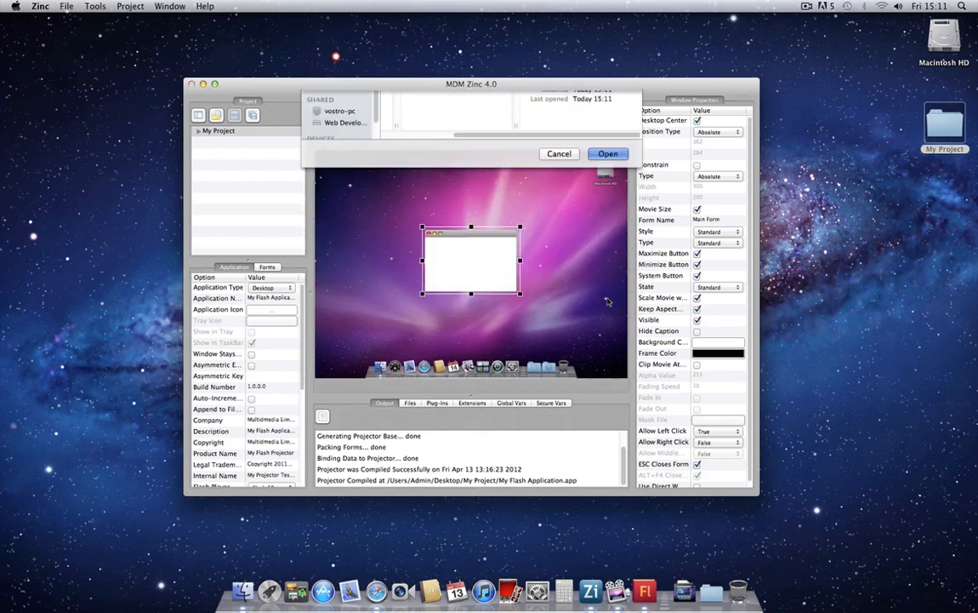
Step: Load AS3.swf into the Zinc project and bring up the build dialog
click(608, 153)
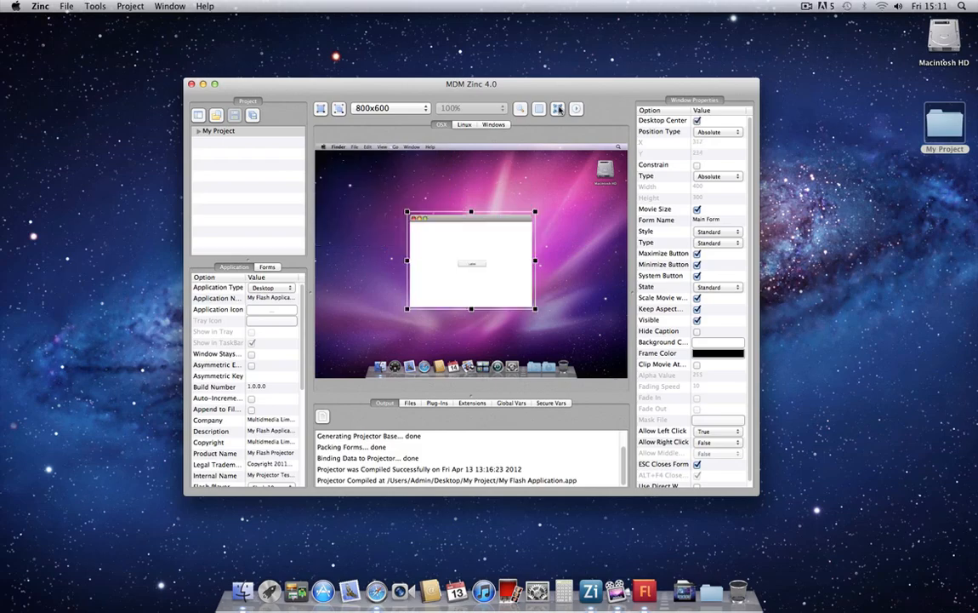
click(462, 401)
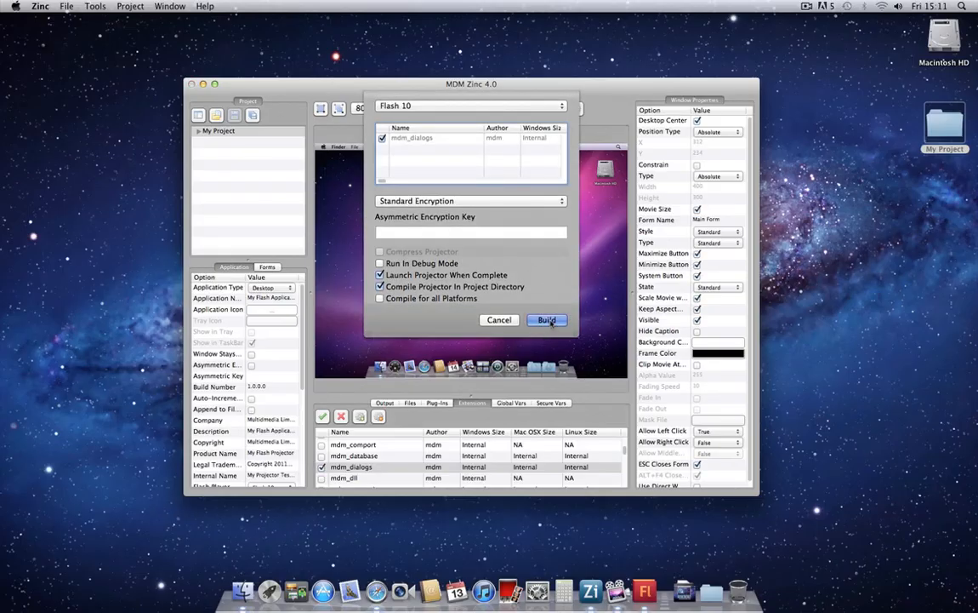
Step: Build the projector with mdm_dialogs and Launch Projector When Complete enabled
click(546, 320)
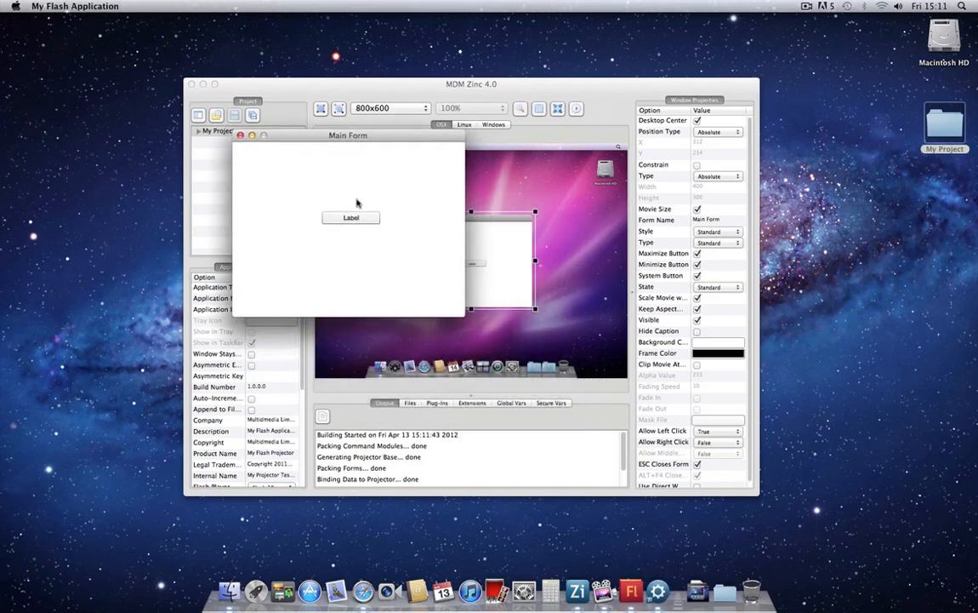
Step: Trigger the Label button in the running app to show the 'Zinc rocks, even in ActionScript 3.0!' prompt
click(350, 218)
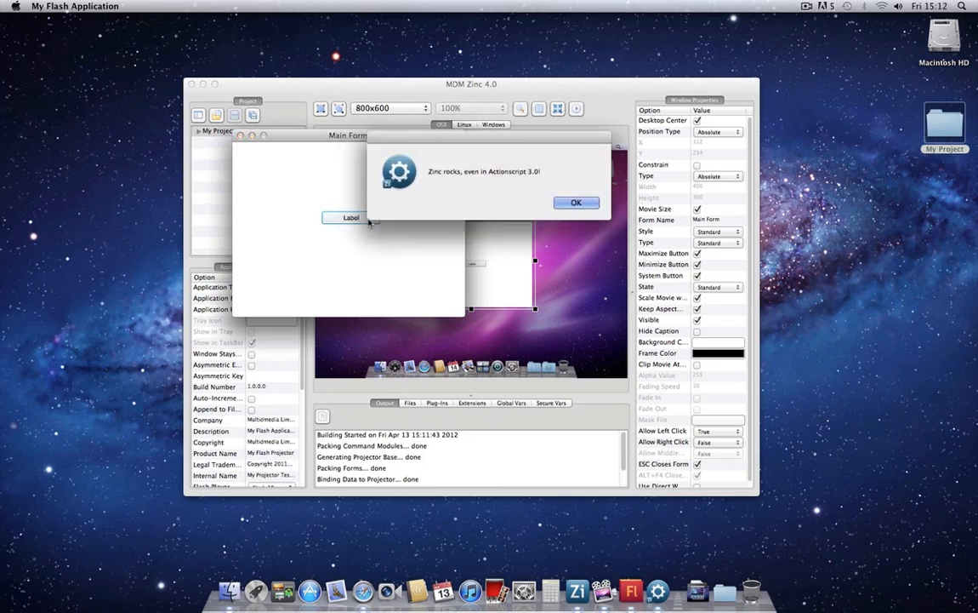